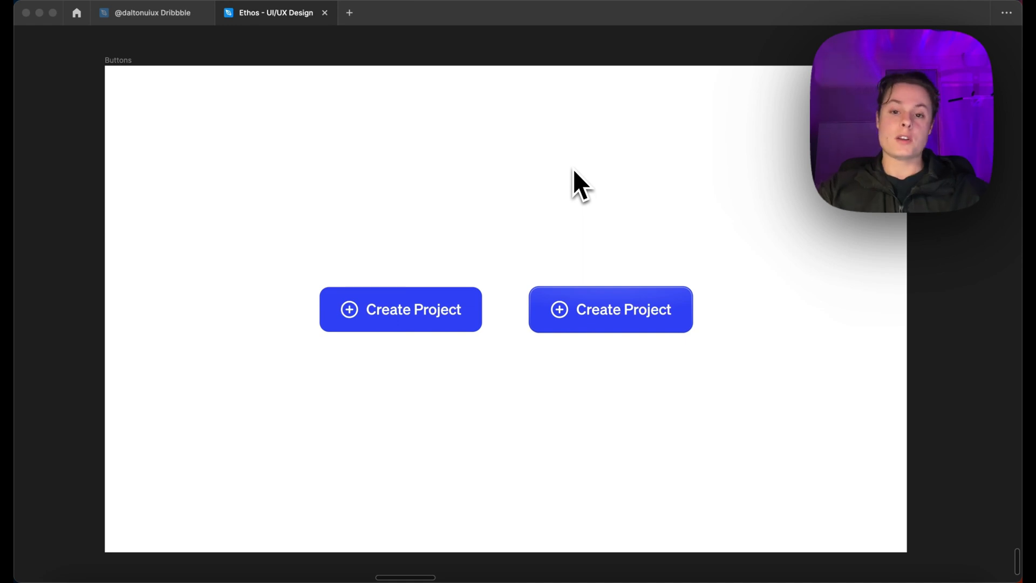
pyautogui.moveTo(449, 321)
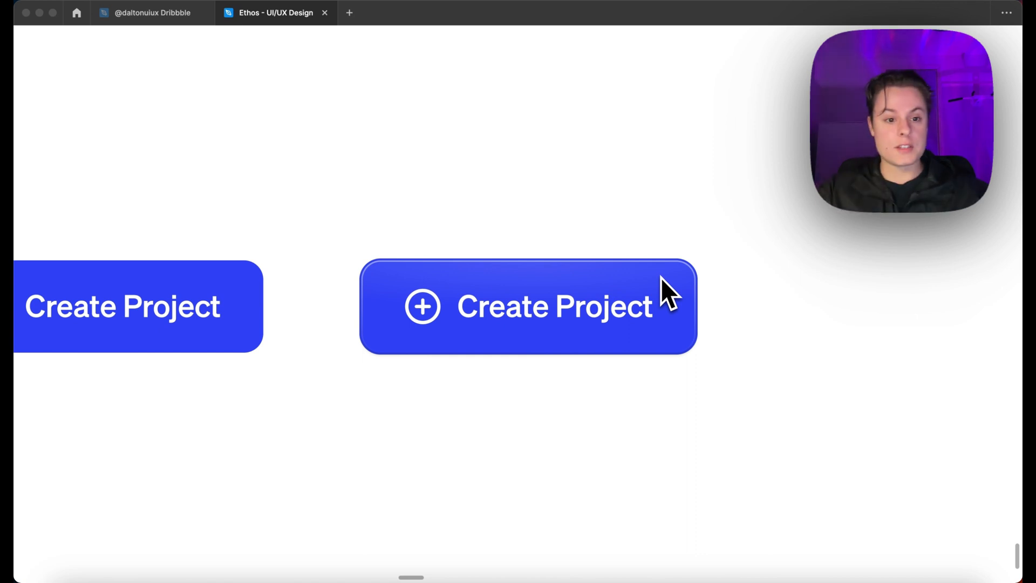
pyautogui.moveTo(740, 289)
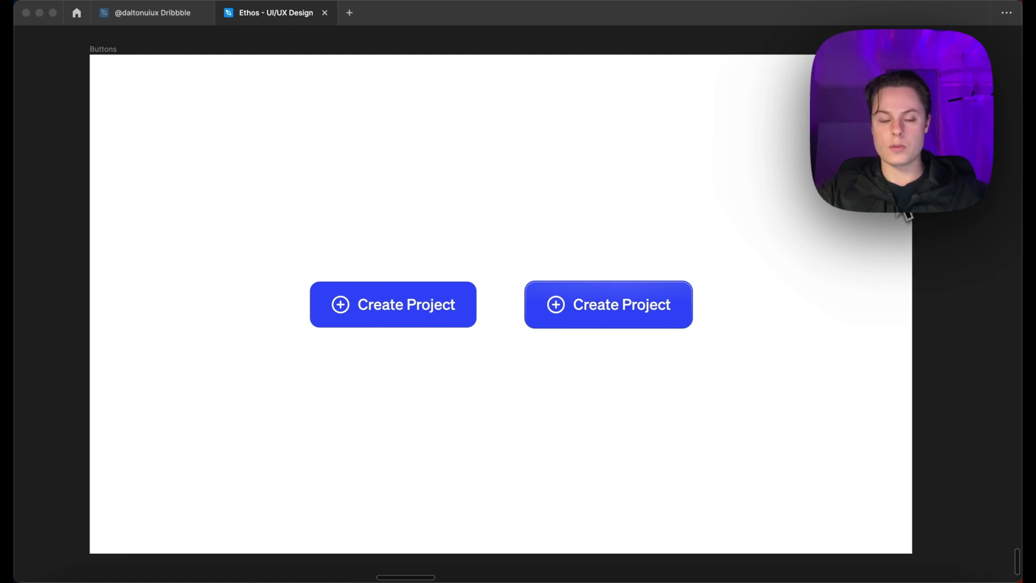
pyautogui.moveTo(777, 232)
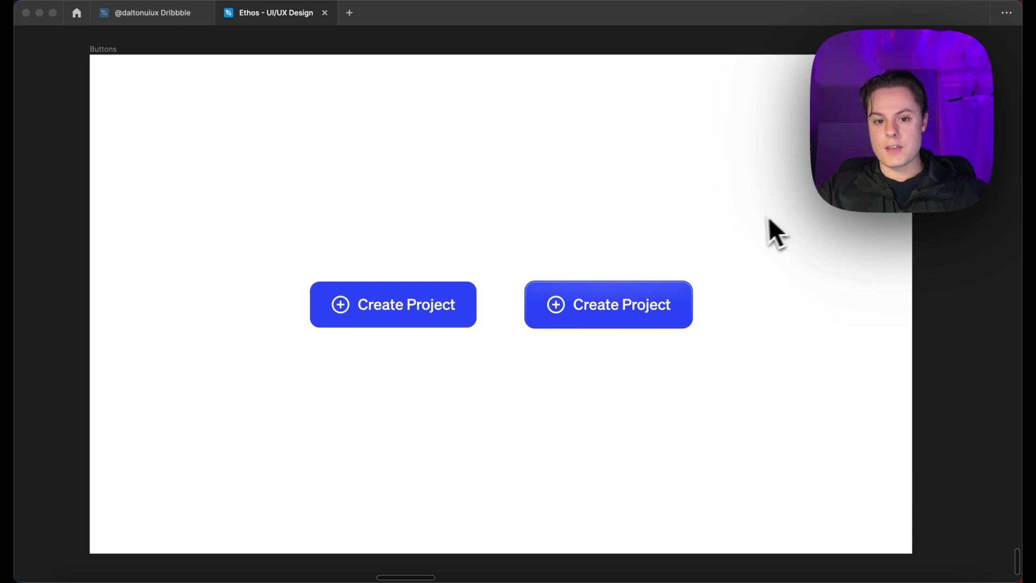
pyautogui.moveTo(443, 327)
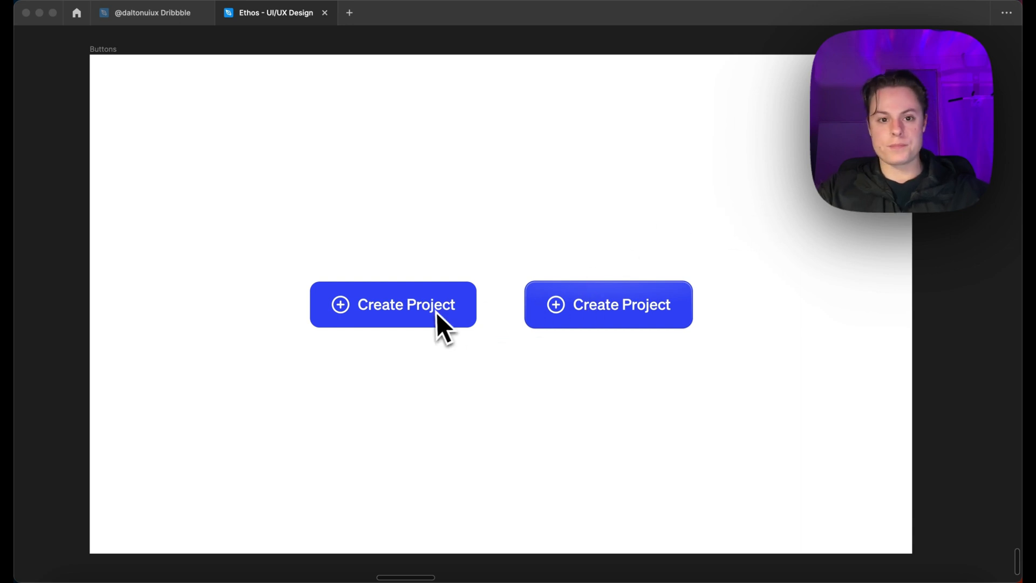
pyautogui.moveTo(561, 323)
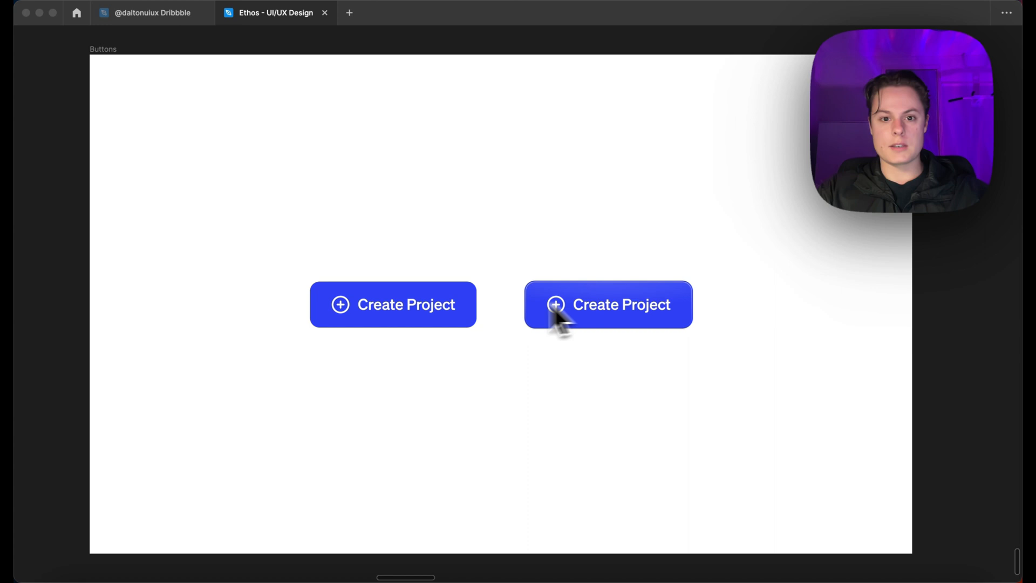
pyautogui.moveTo(479, 321)
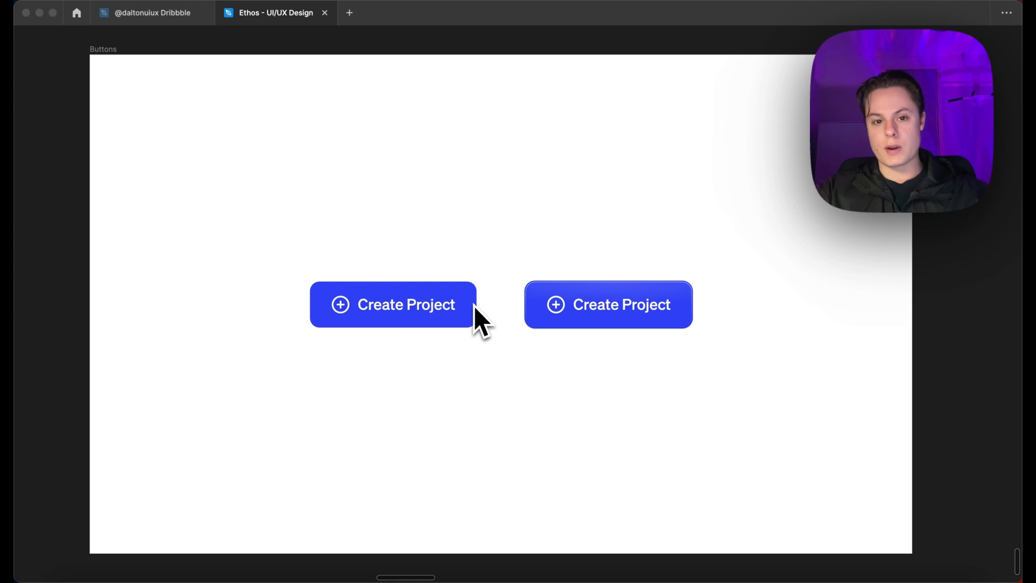
pyautogui.moveTo(539, 324)
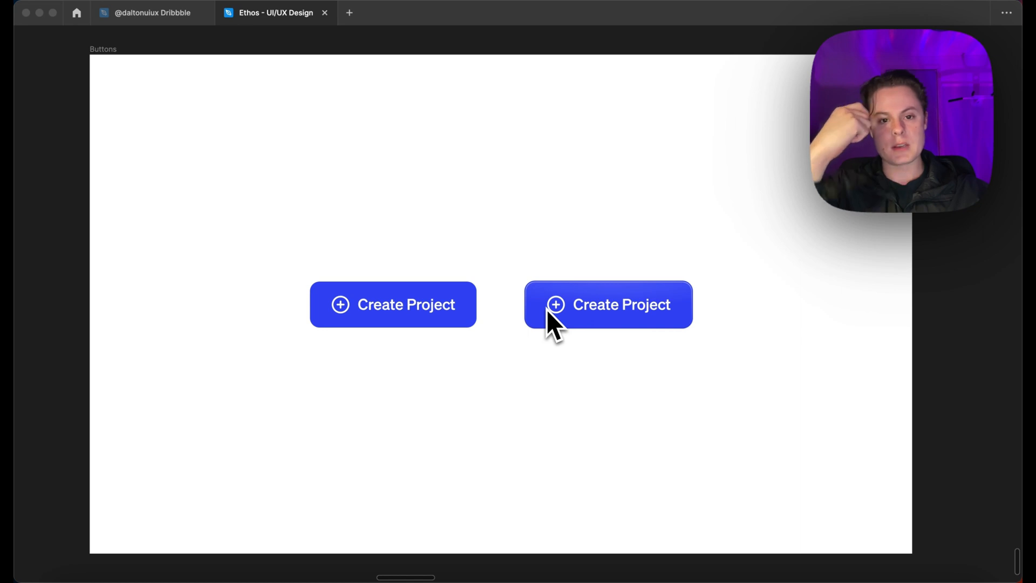
pyautogui.moveTo(463, 324)
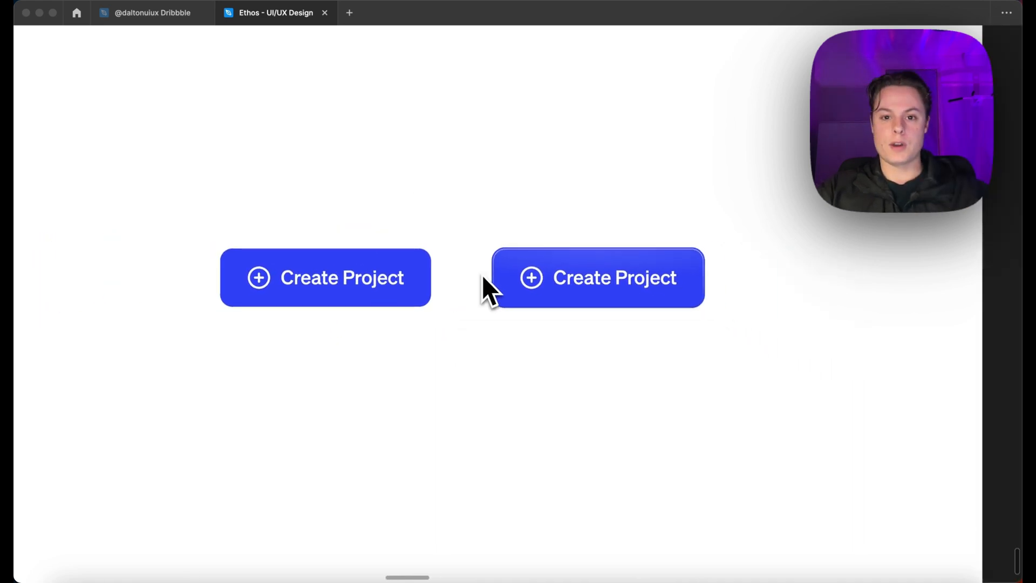
# Step: Select the plain left Create Project button after checking the styled right one
pyautogui.click(325, 278)
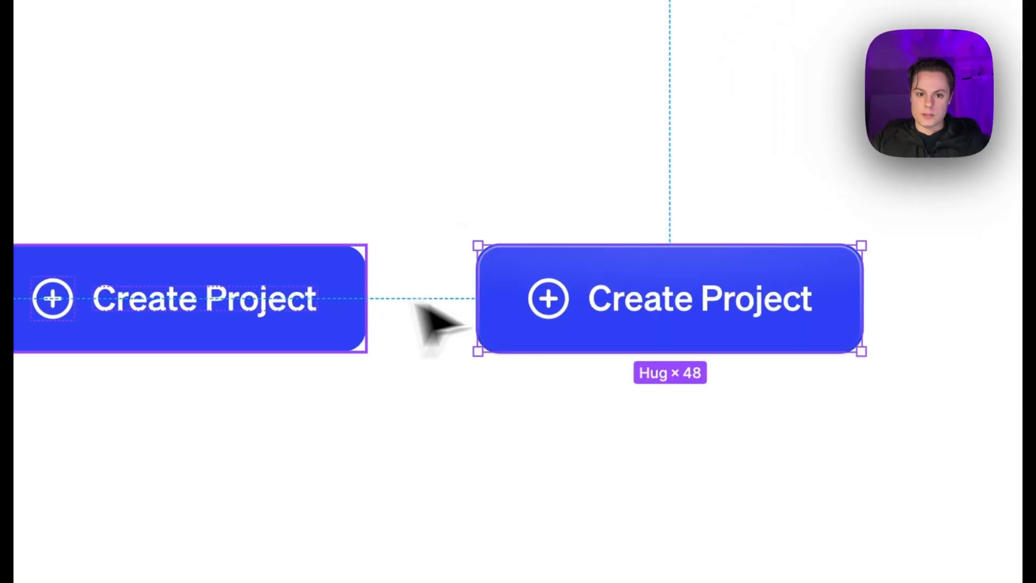
pyautogui.click(198, 297)
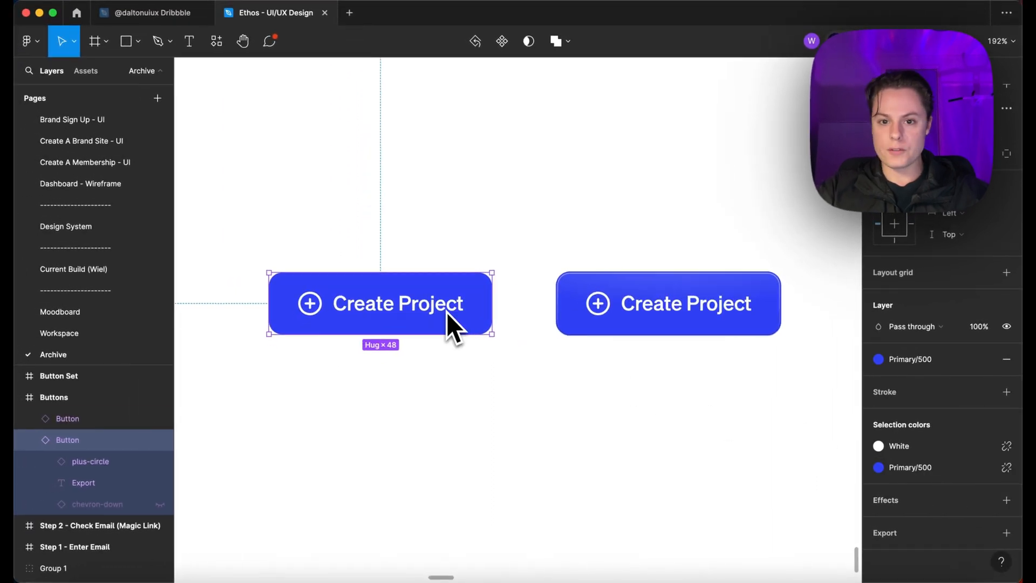
# Step: Add a drop shadow with X 0, Y 1, Blur 2, black at about 25%
pyautogui.click(1008, 501)
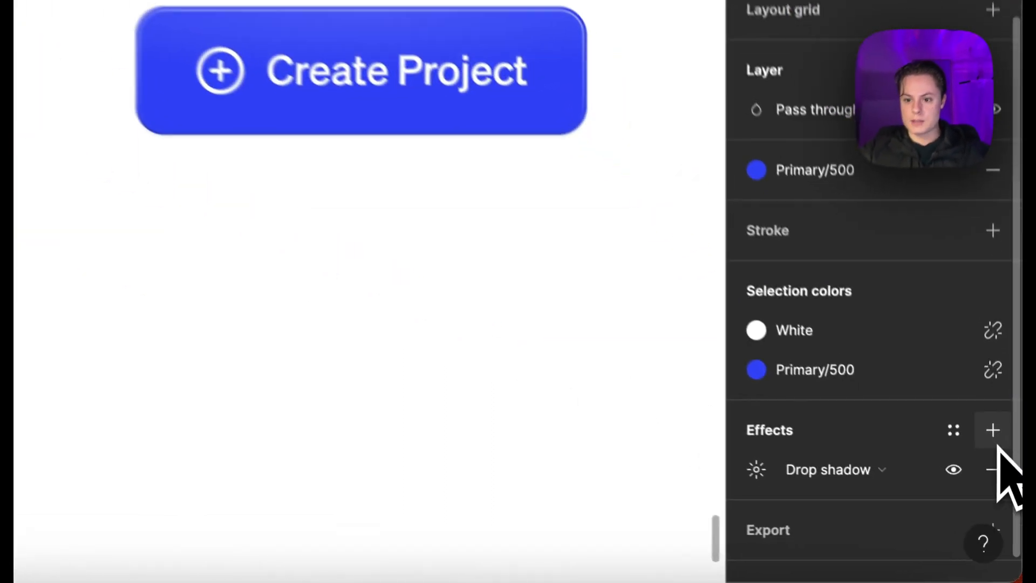
pyautogui.click(756, 470)
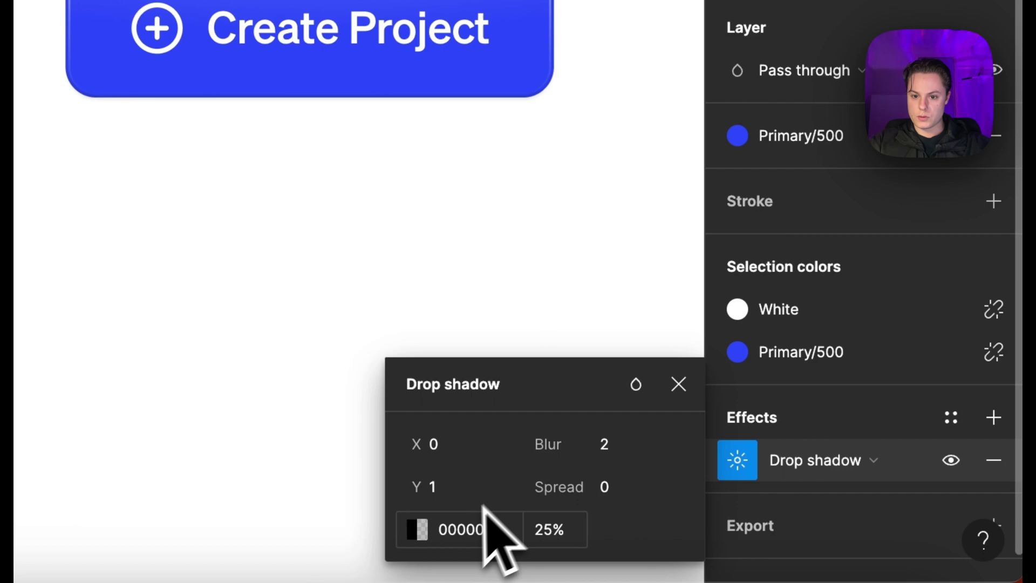
pyautogui.click(549, 529)
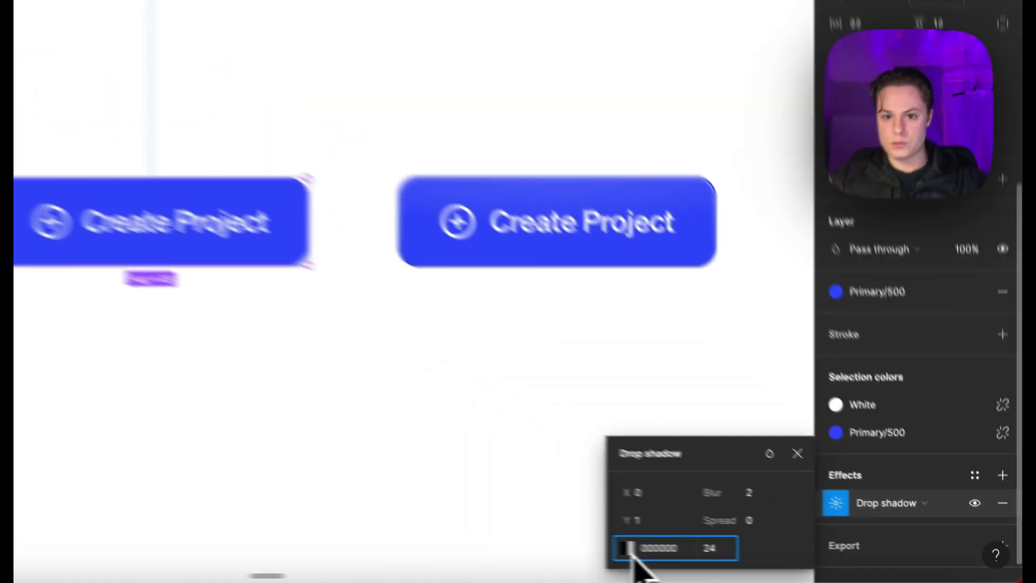
pyautogui.click(625, 548)
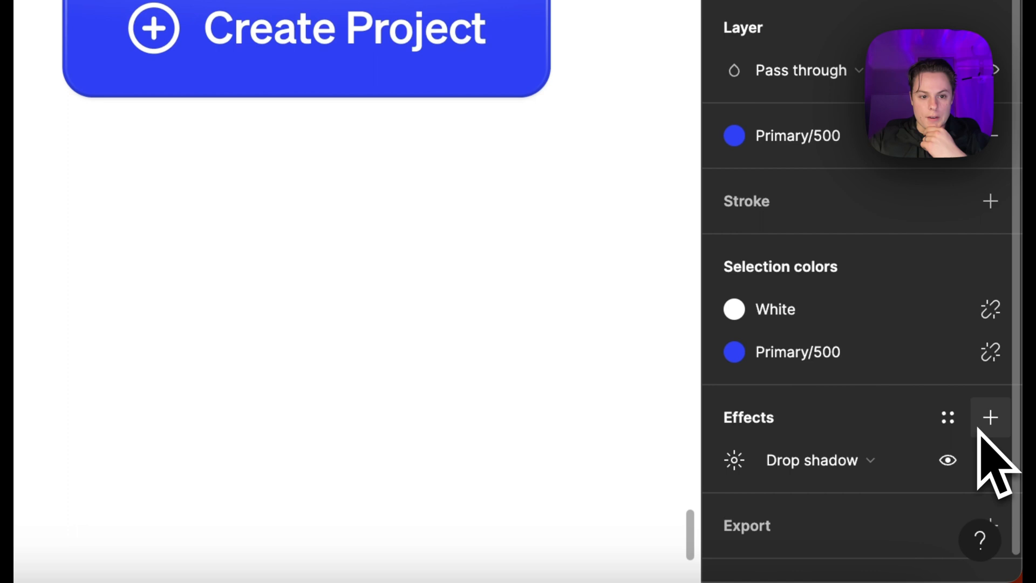
# Step: Add a second drop shadow: X 0, Y 0, Blur 0, Spread 1, colour 3041F4 at 100%
pyautogui.click(990, 418)
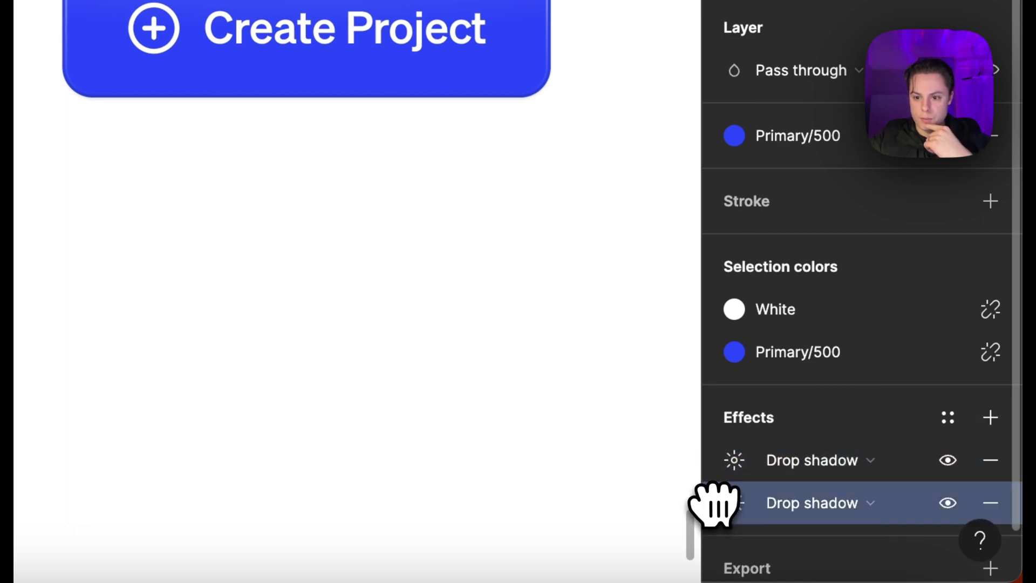
pyautogui.click(734, 503)
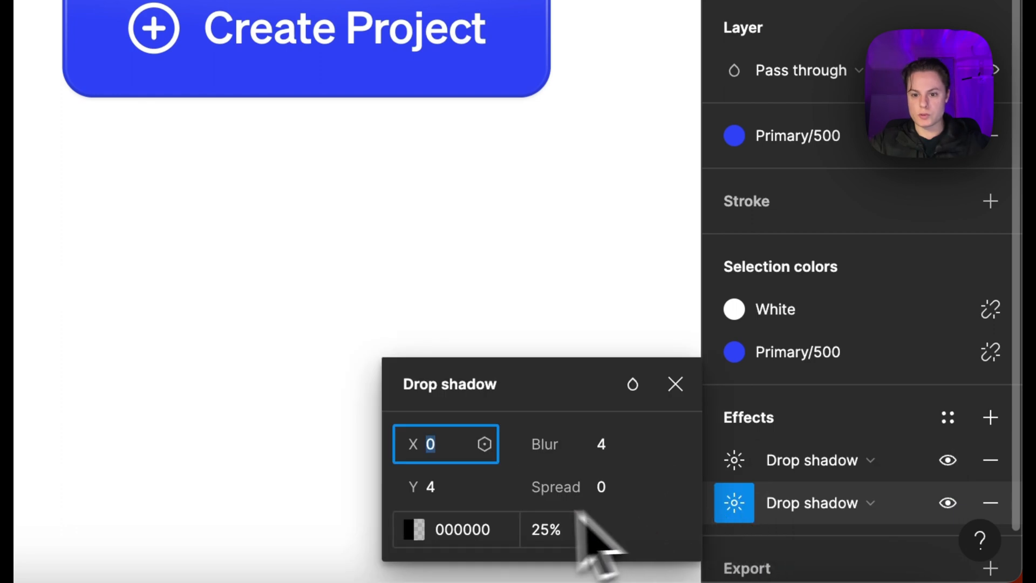
pyautogui.click(413, 530)
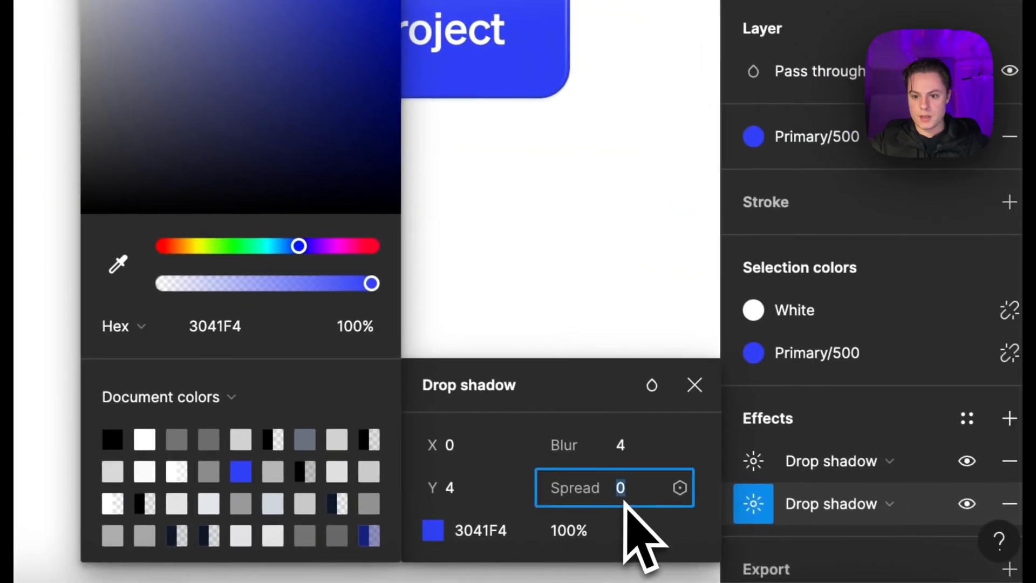
pyautogui.write('1')
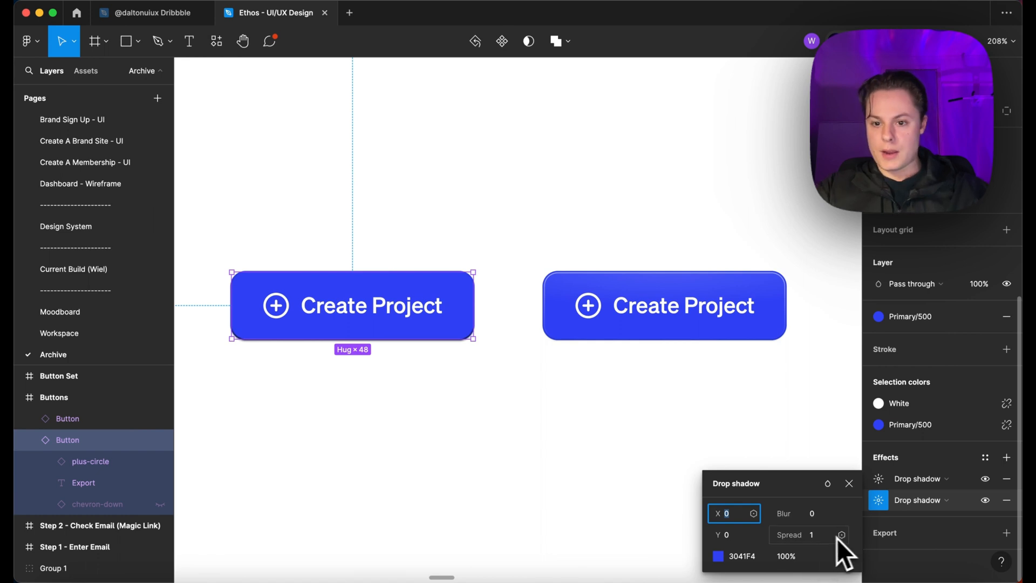
# Step: Add a default black 1px inside stroke to the button
pyautogui.scroll(3)
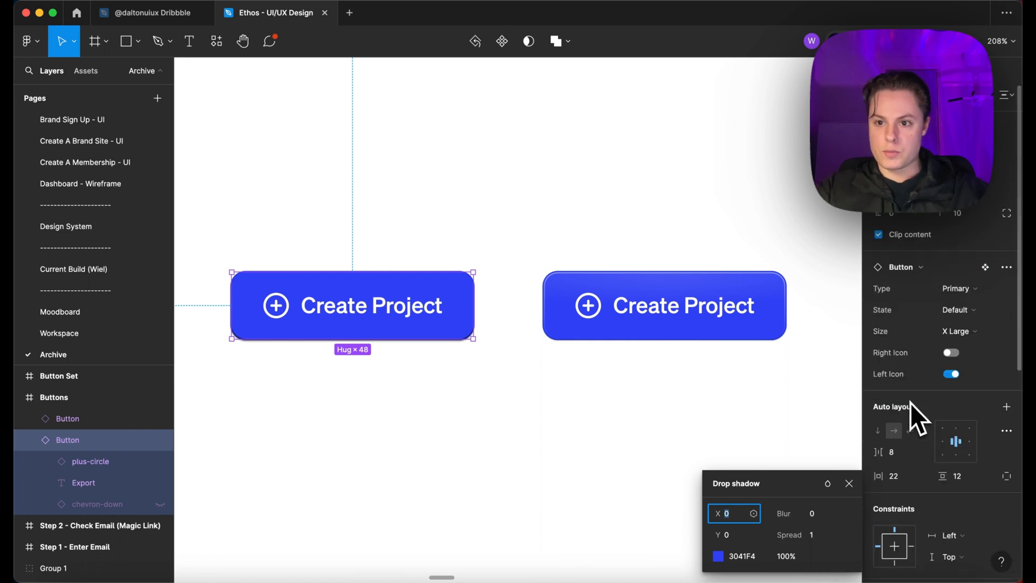
pyautogui.moveTo(899, 258)
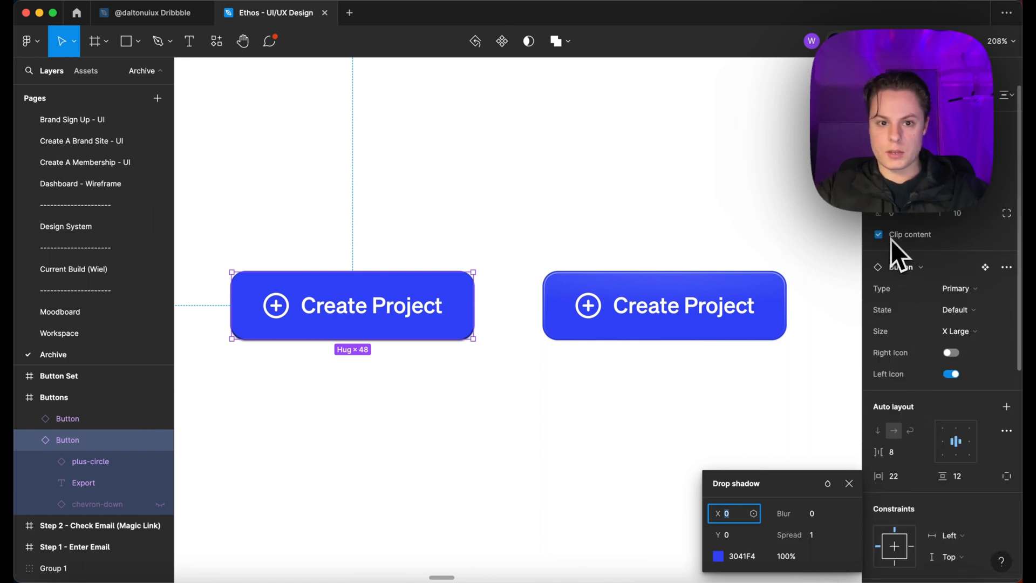
pyautogui.scroll(-3)
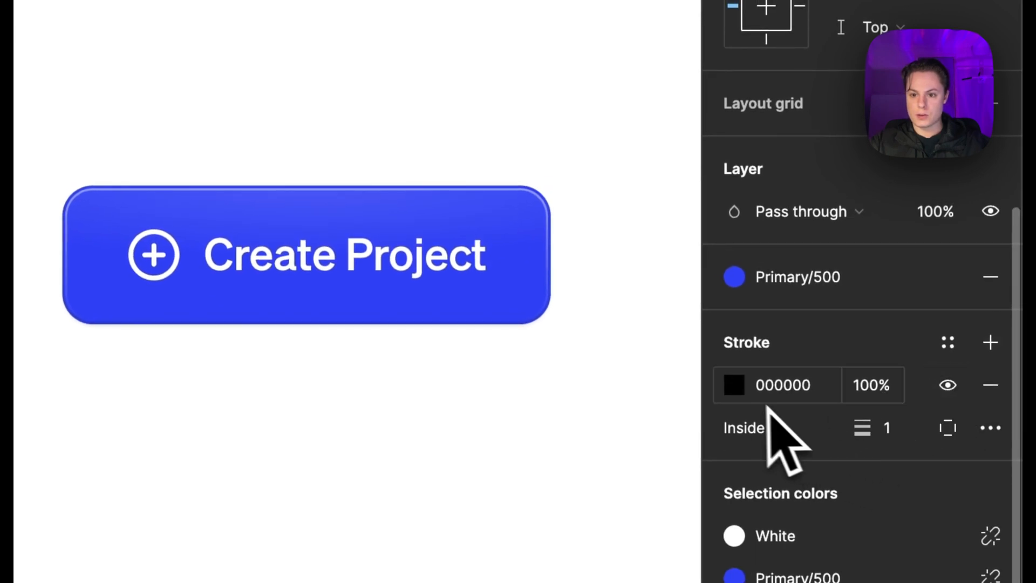
# Step: Change the stroke to a linear gradient with low-opacity white stops
pyautogui.click(734, 385)
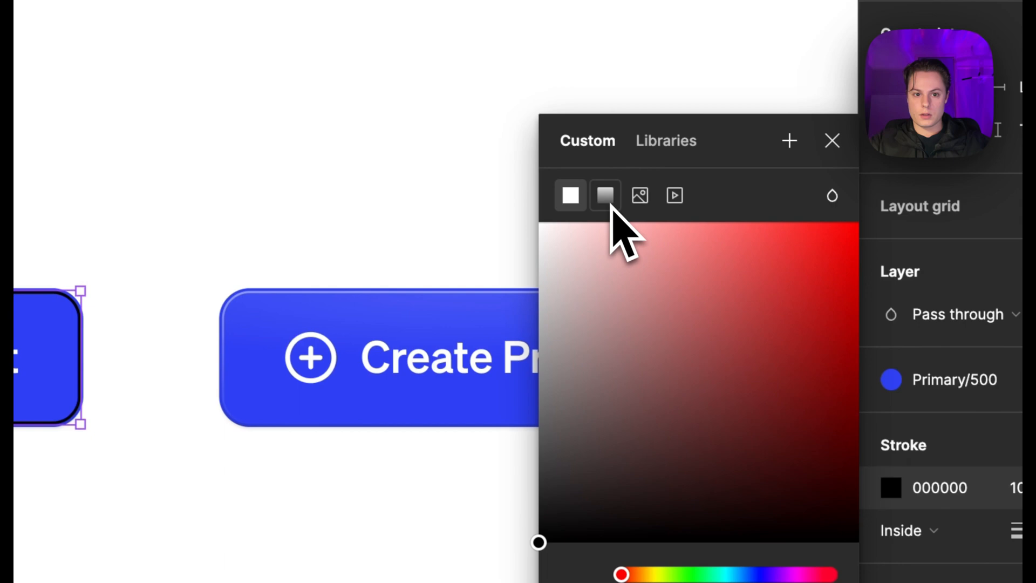
pyautogui.click(605, 195)
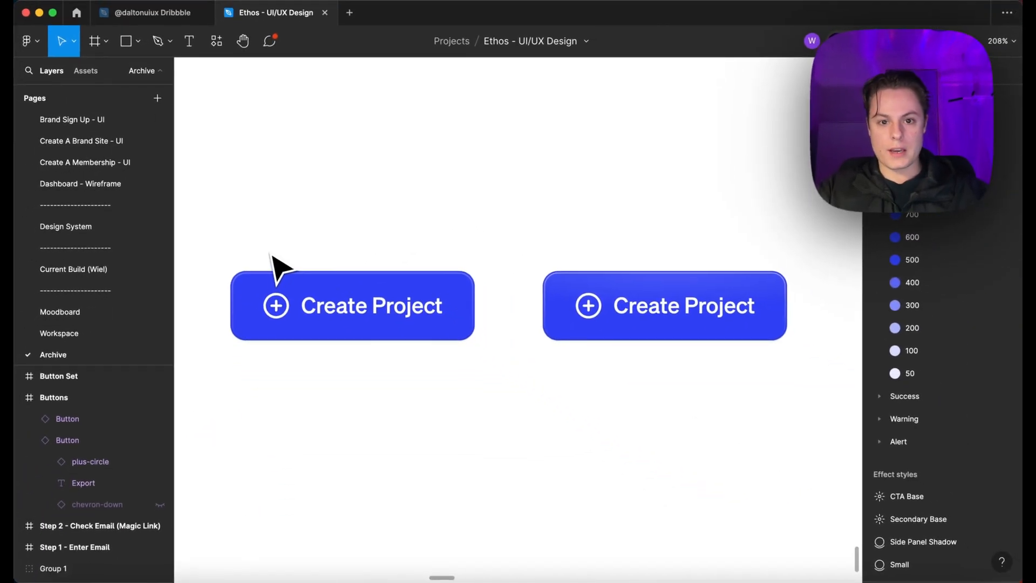
# Step: Set the stroke weight to 0.75
pyautogui.scroll(3)
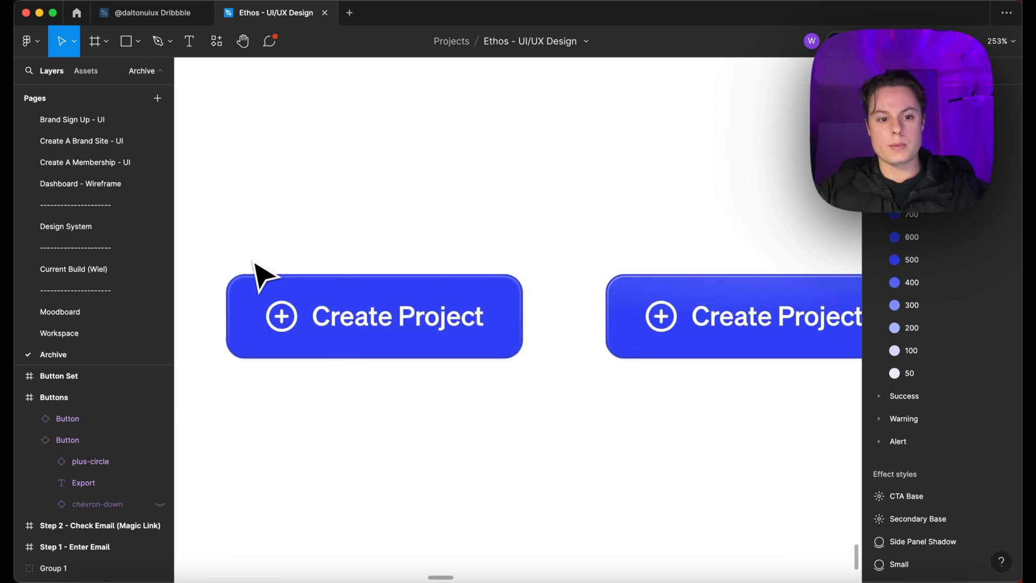
pyautogui.scroll(-3)
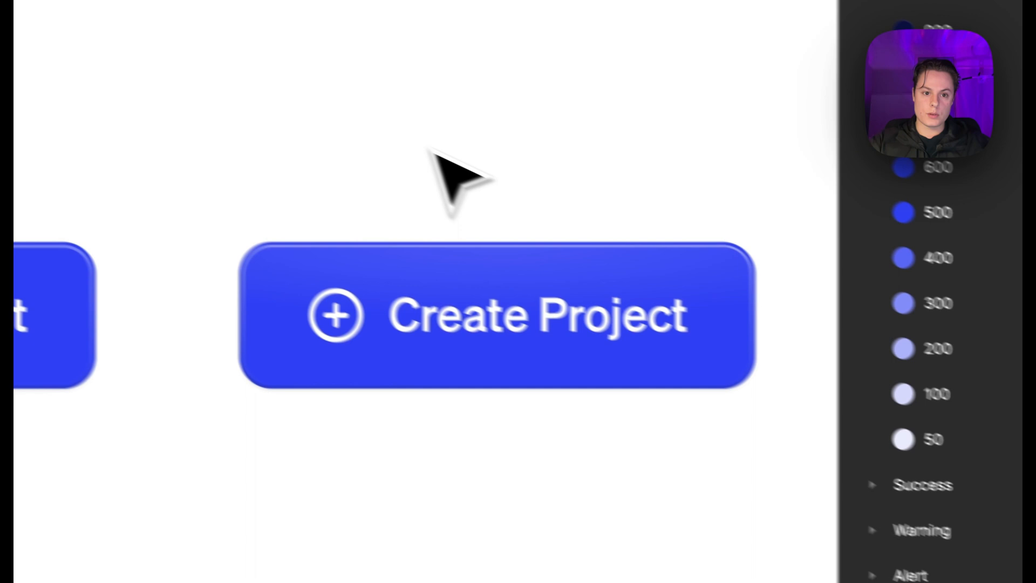
pyautogui.click(492, 315)
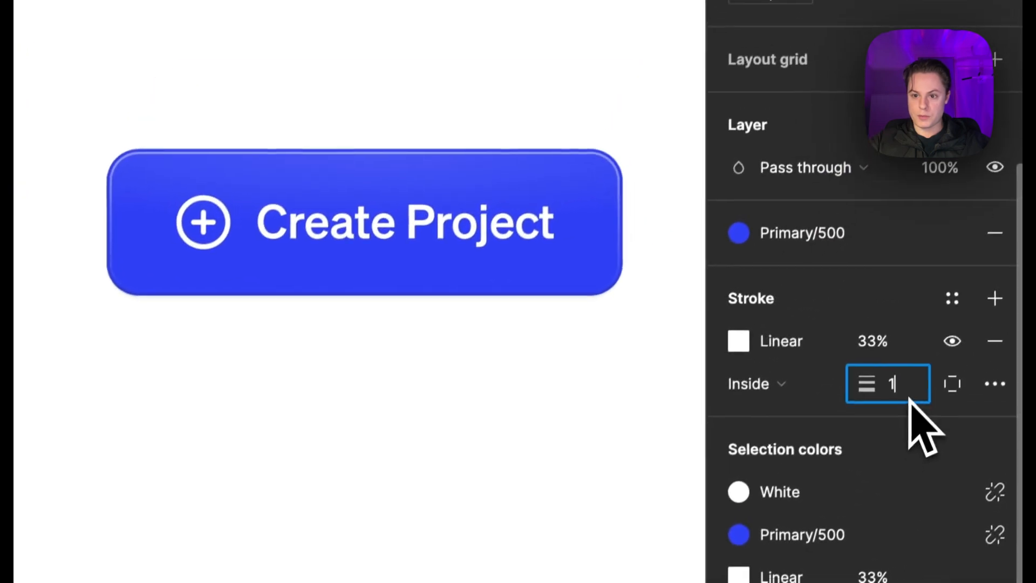
pyautogui.write('0.')
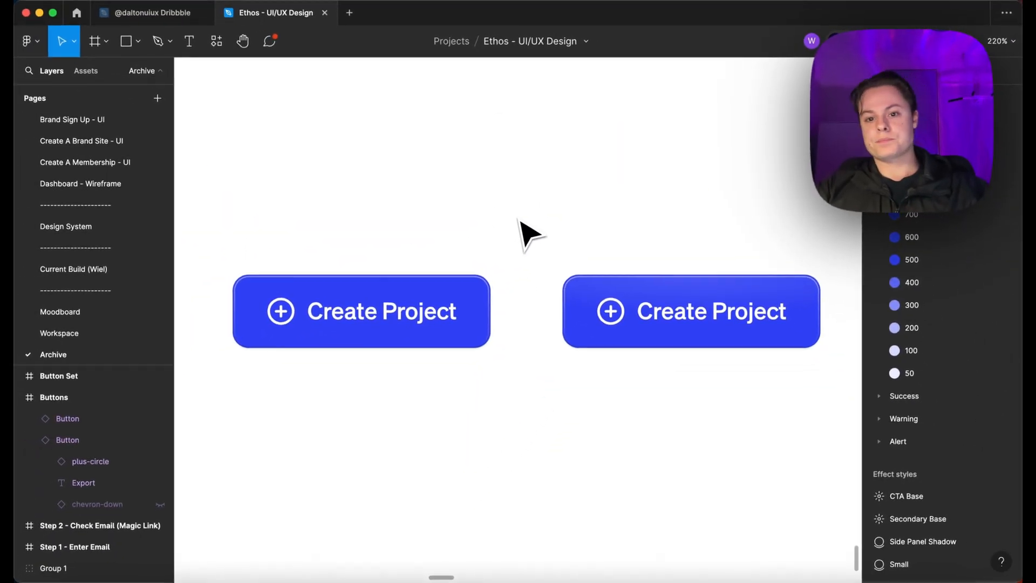
# Step: Add a 12% white radial fill over 3041F4, toggling its visibility to compare
pyautogui.scroll(-3)
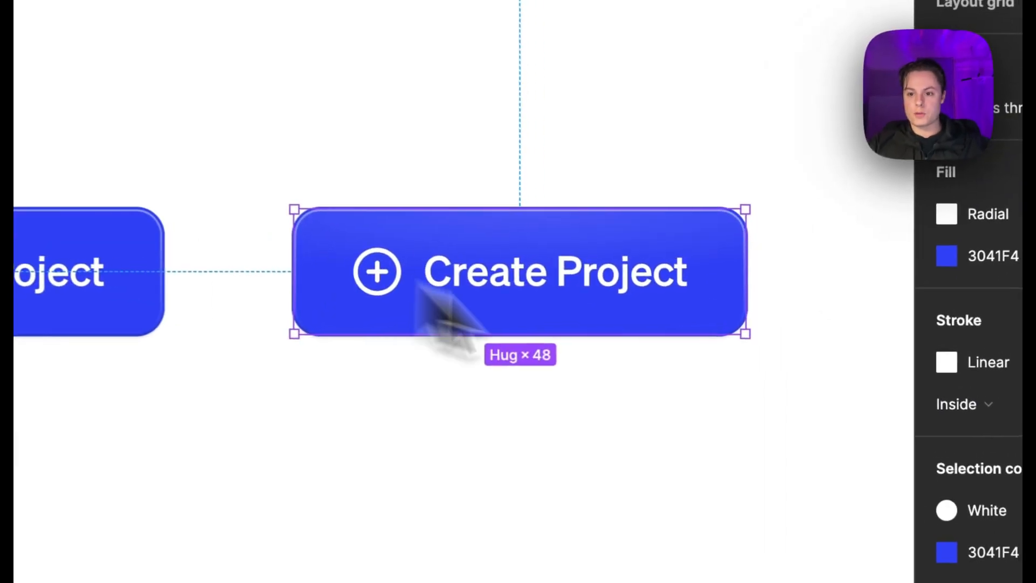
pyautogui.click(946, 214)
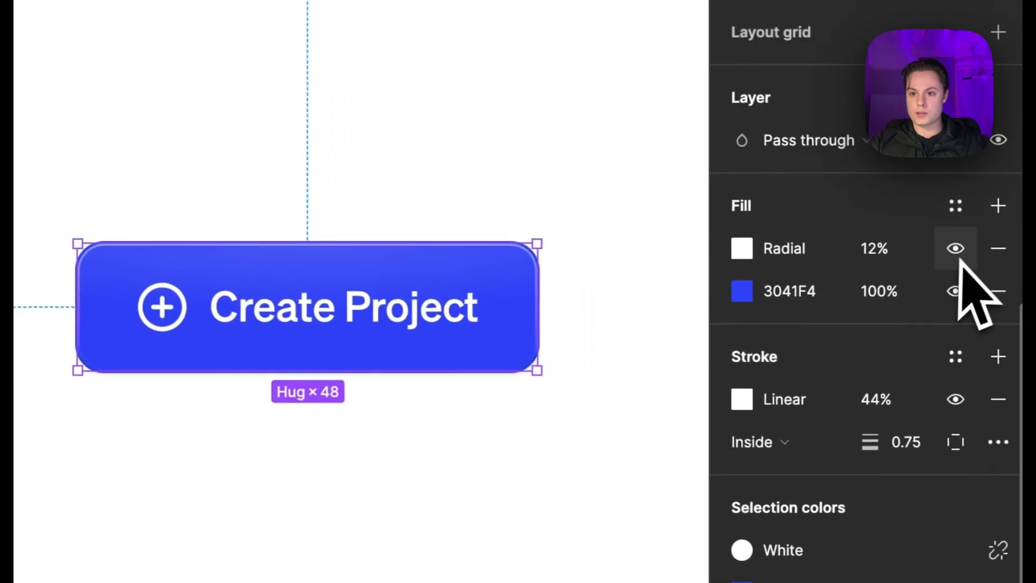
pyautogui.click(955, 248)
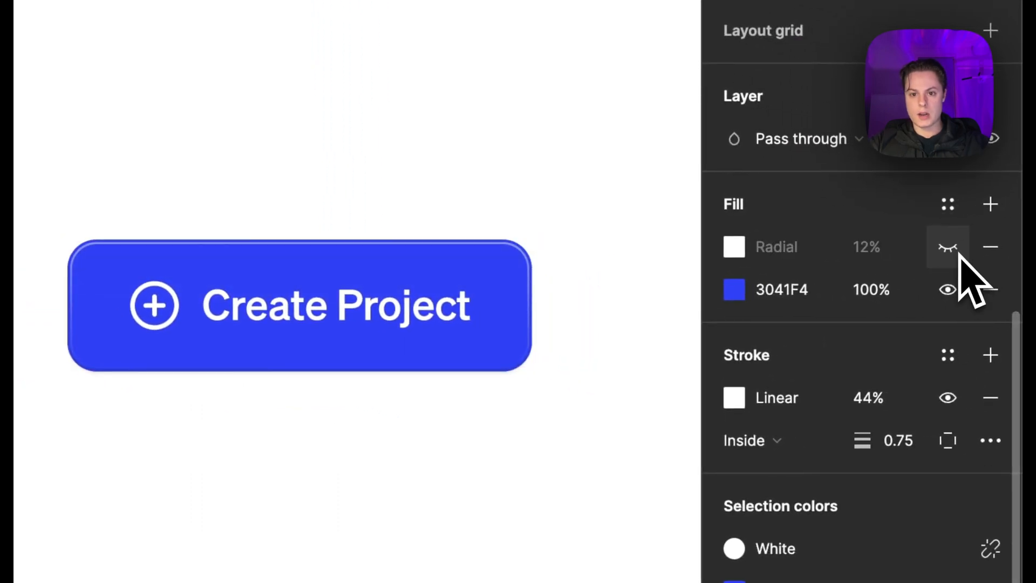
pyautogui.click(948, 246)
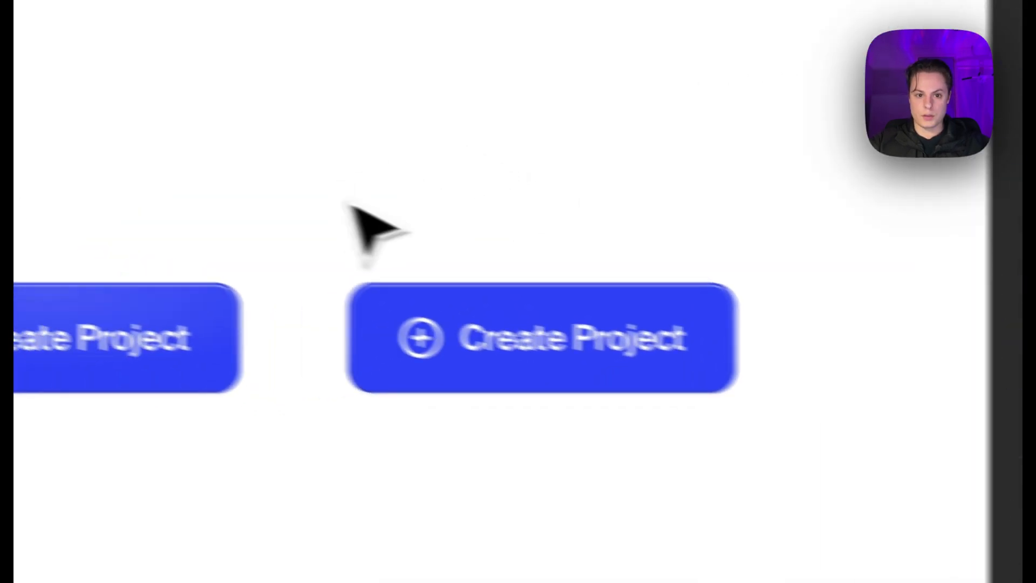
pyautogui.click(542, 338)
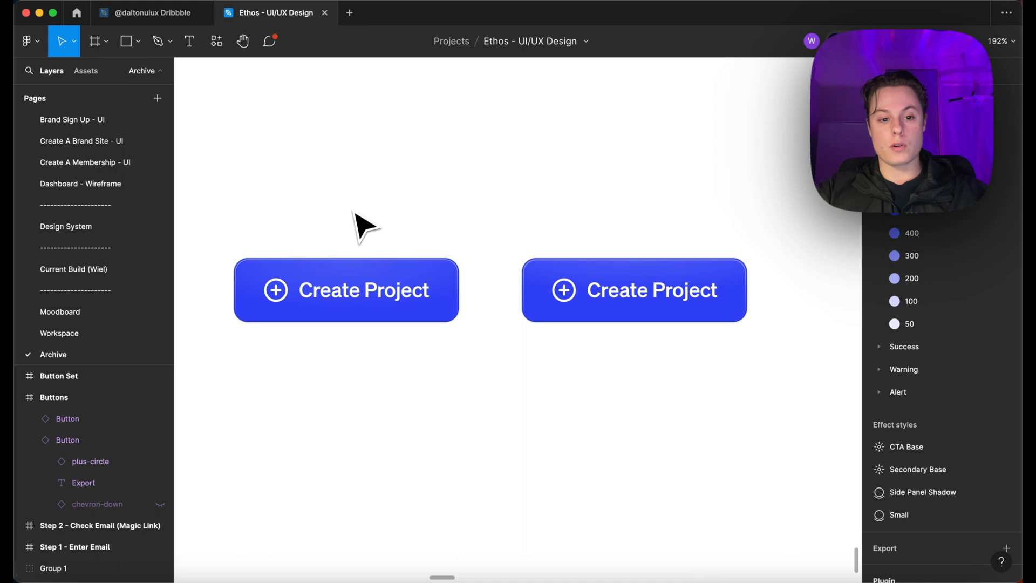
pyautogui.moveTo(463, 221)
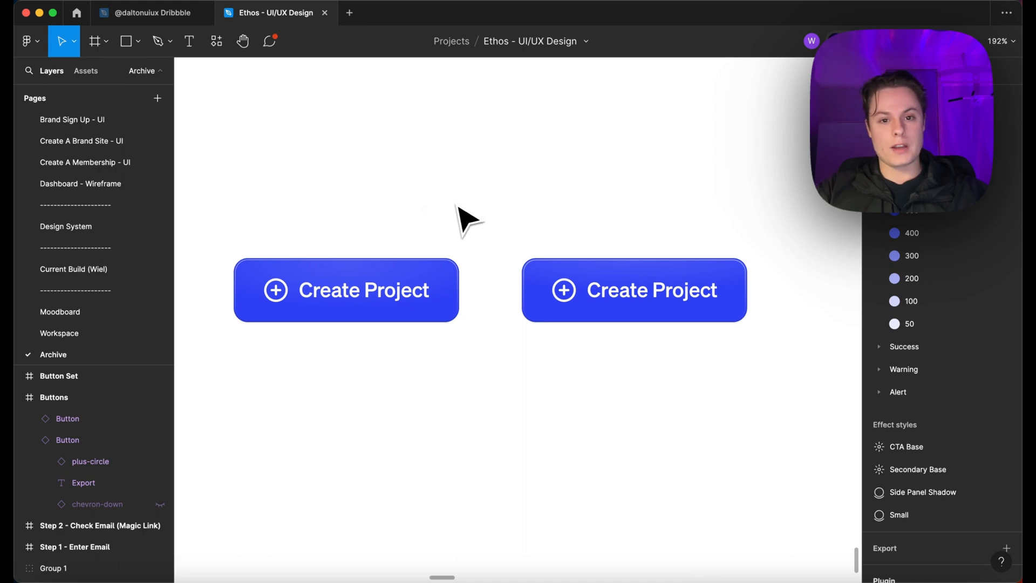
pyautogui.moveTo(509, 211)
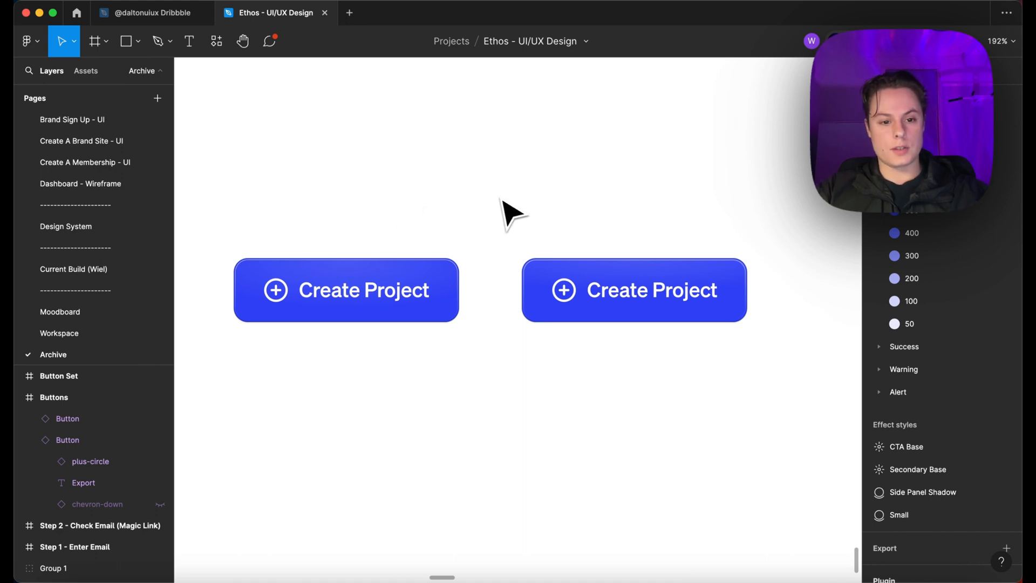